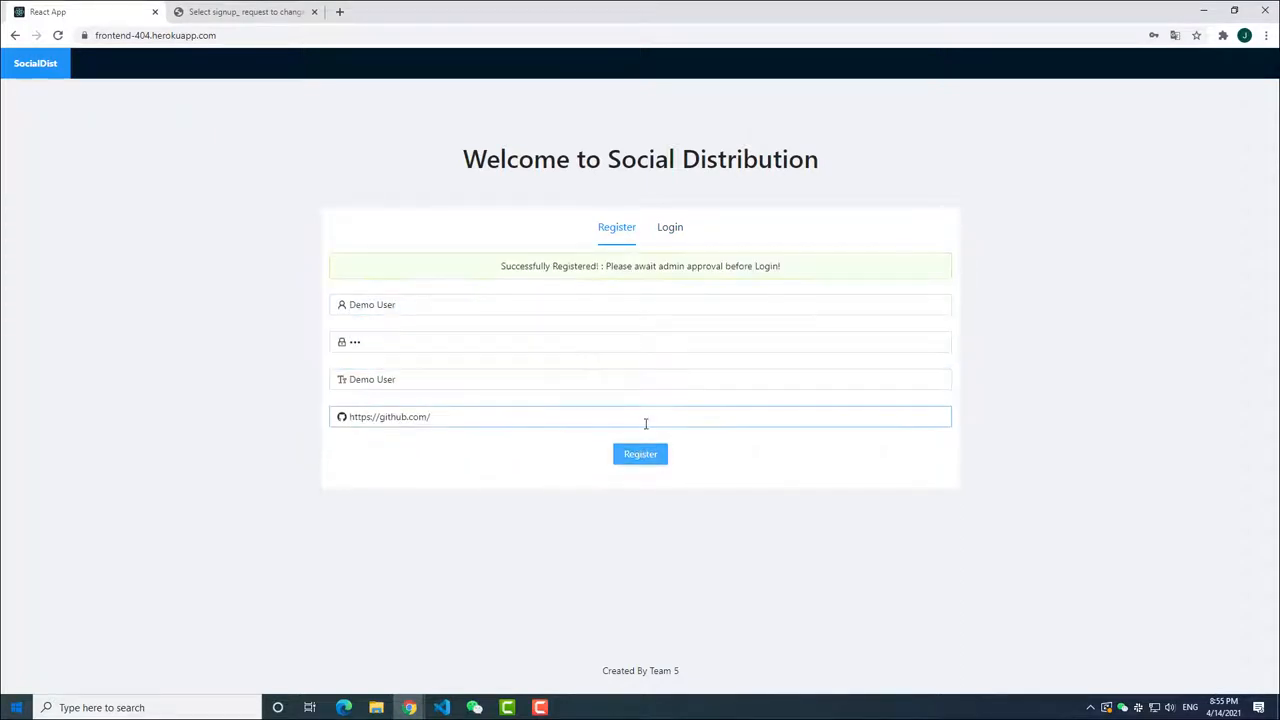
Step: Check Django admin's Signup_requests for Demo User, then return to the Social Distribution login
click(245, 11)
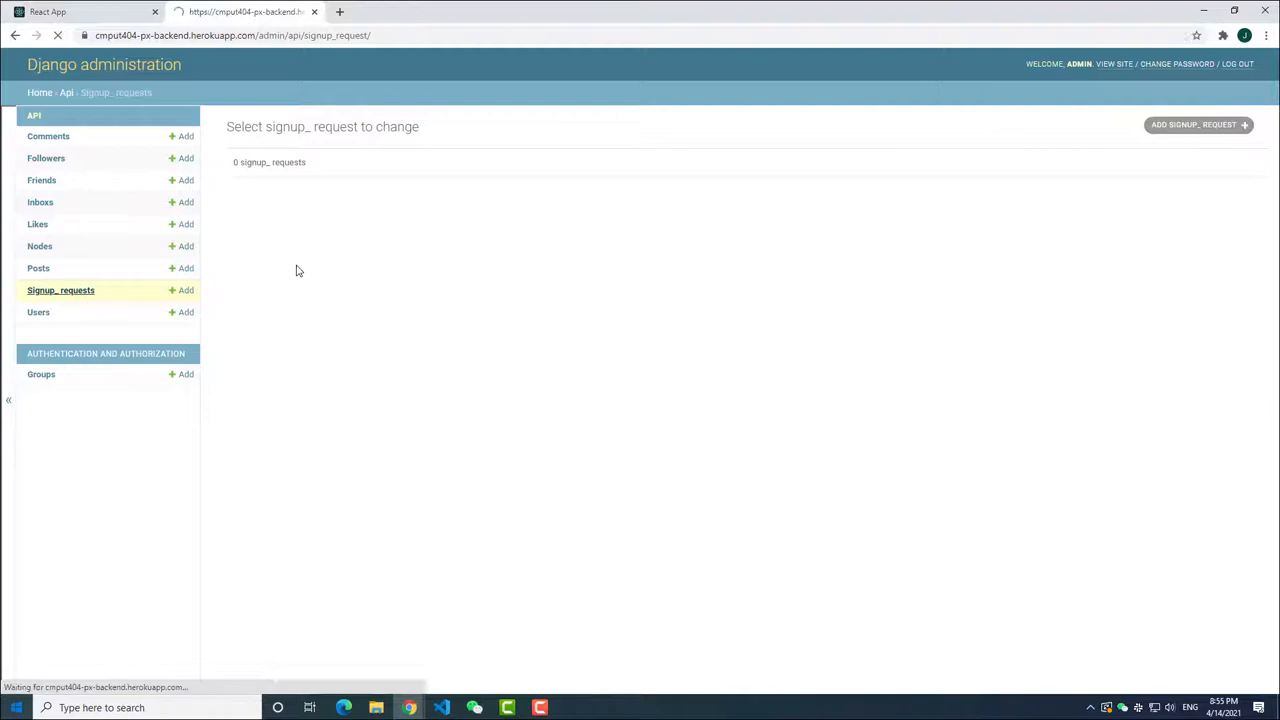
click(345, 162)
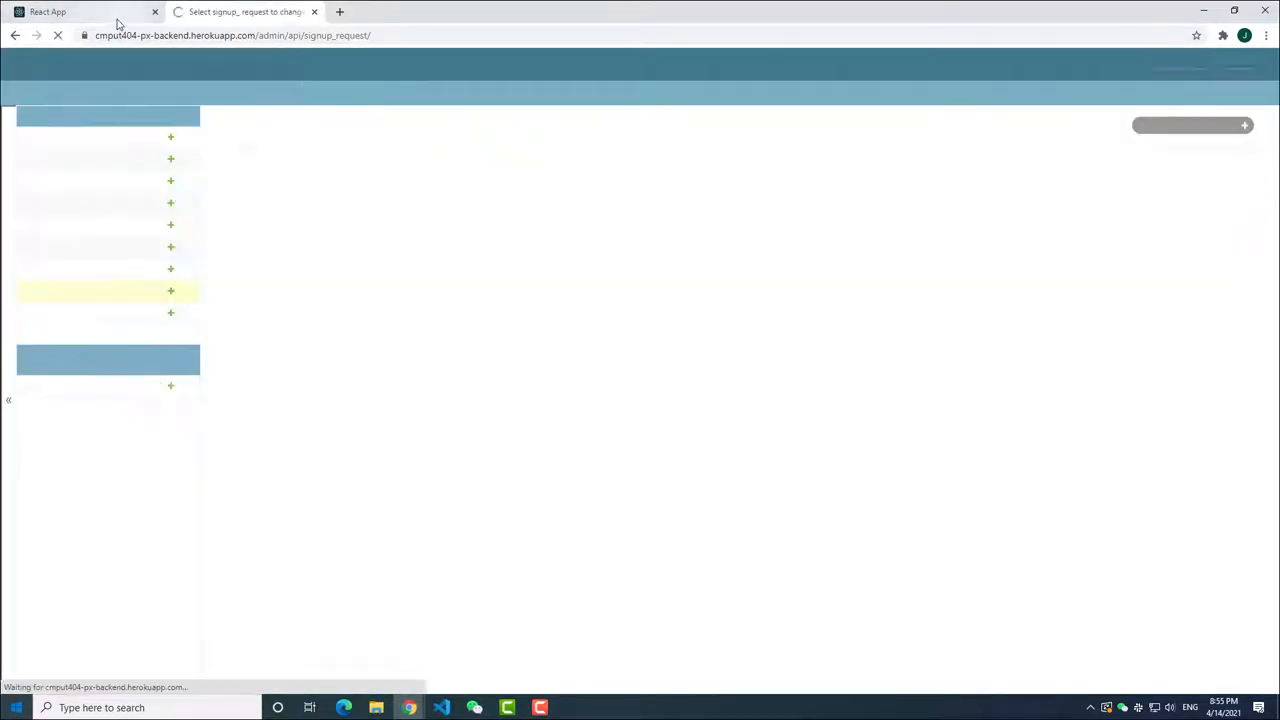
click(80, 11)
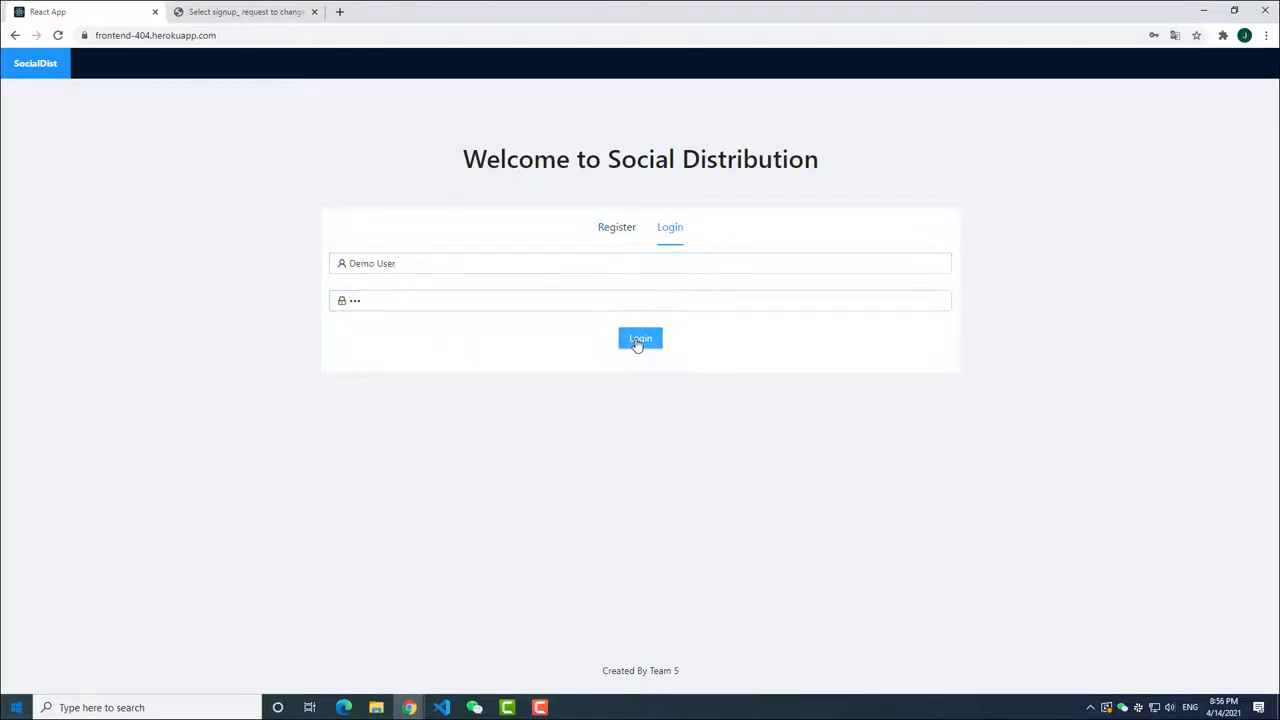
Step: Log in as Demo User and publish the public plaintext post 'Cool Bear', 'This is a cooool bear'
click(640, 338)
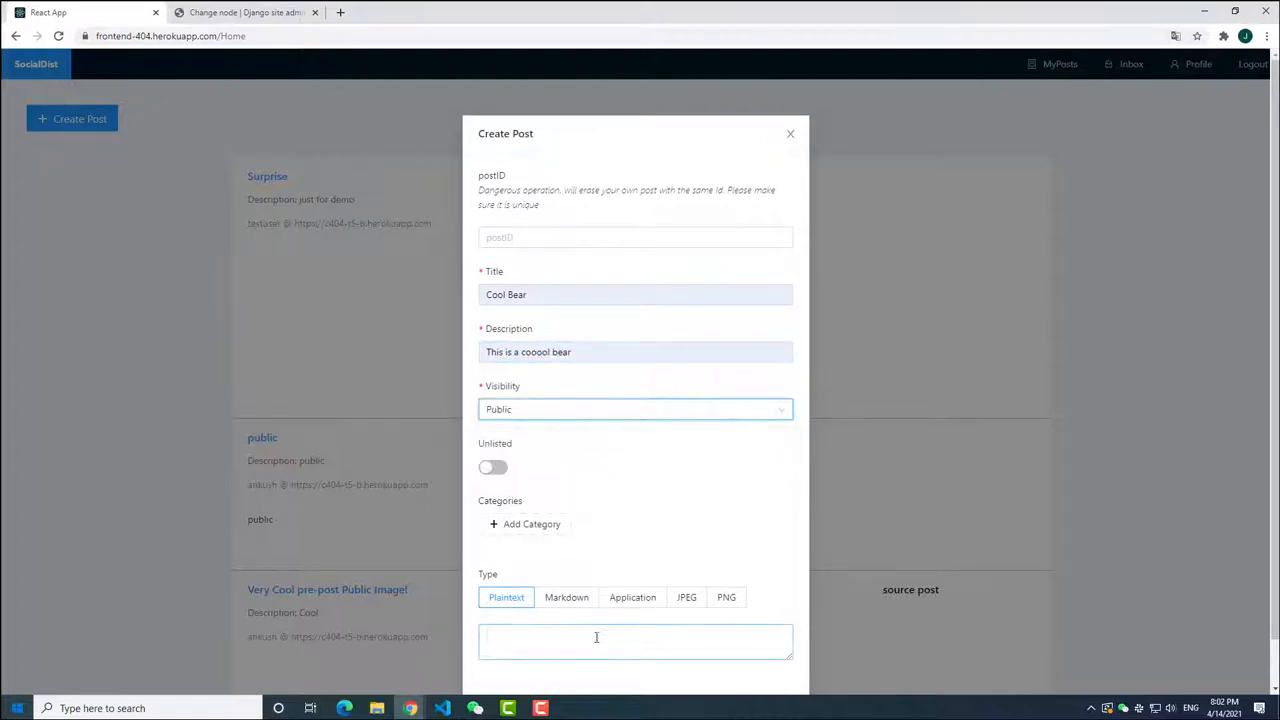
text(this is a cool bear)
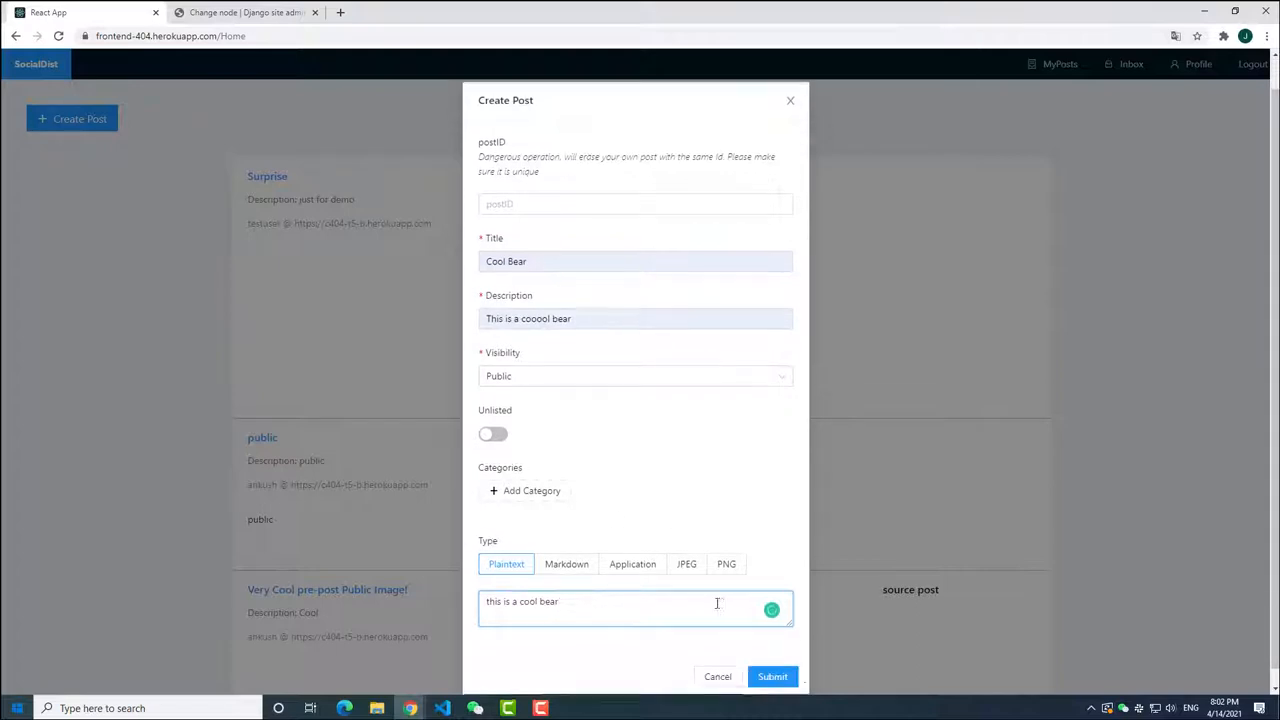
click(772, 676)
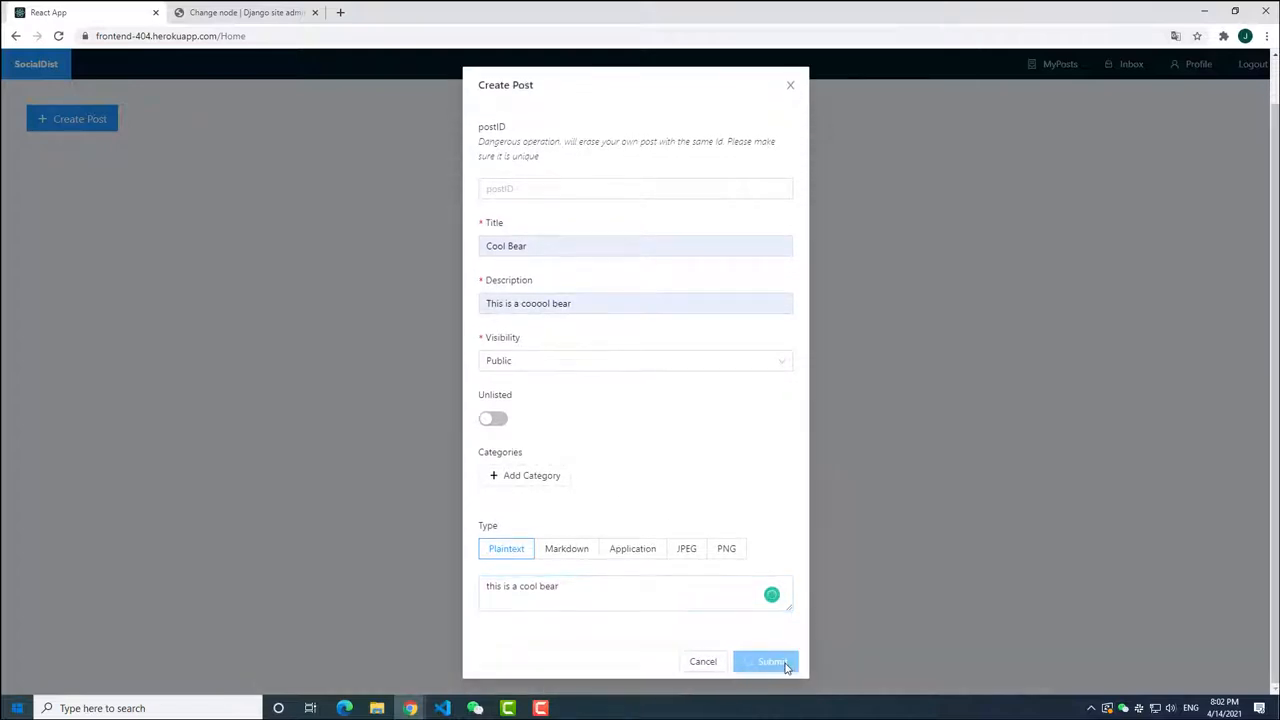
click(768, 661)
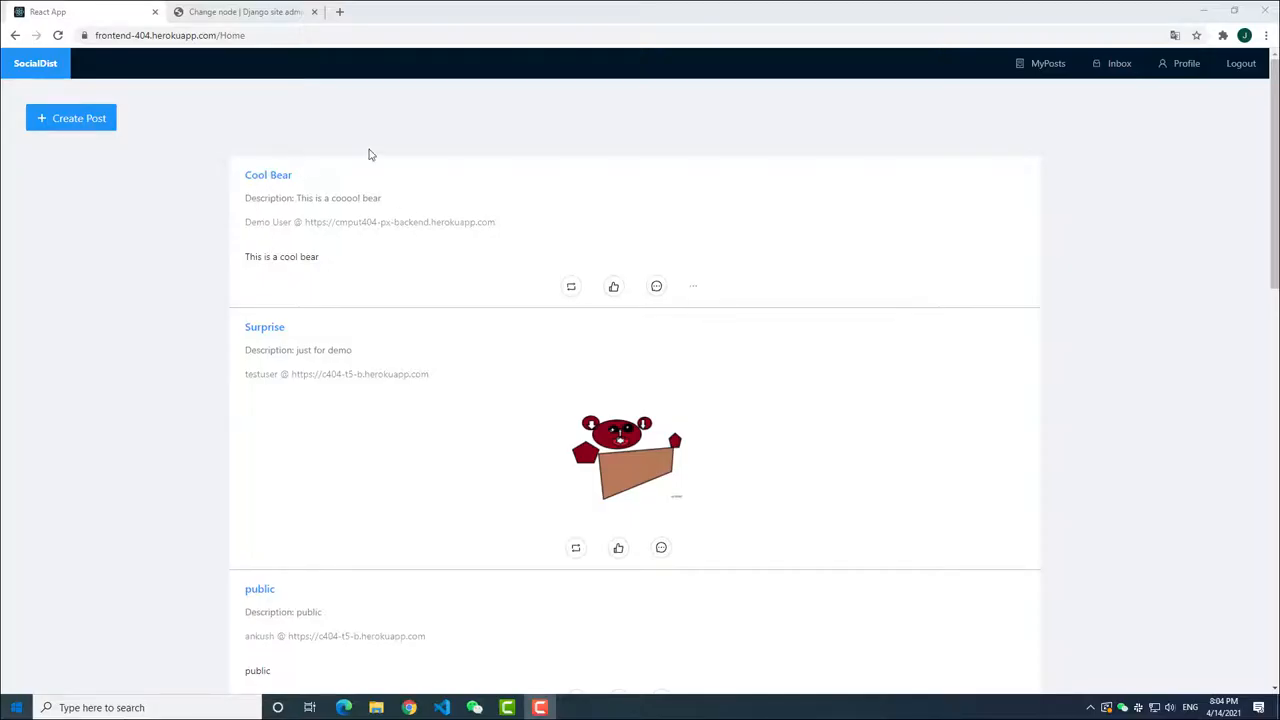
Step: Edit the Cool Bear post through its options menu, replacing the text with a bear image
click(693, 286)
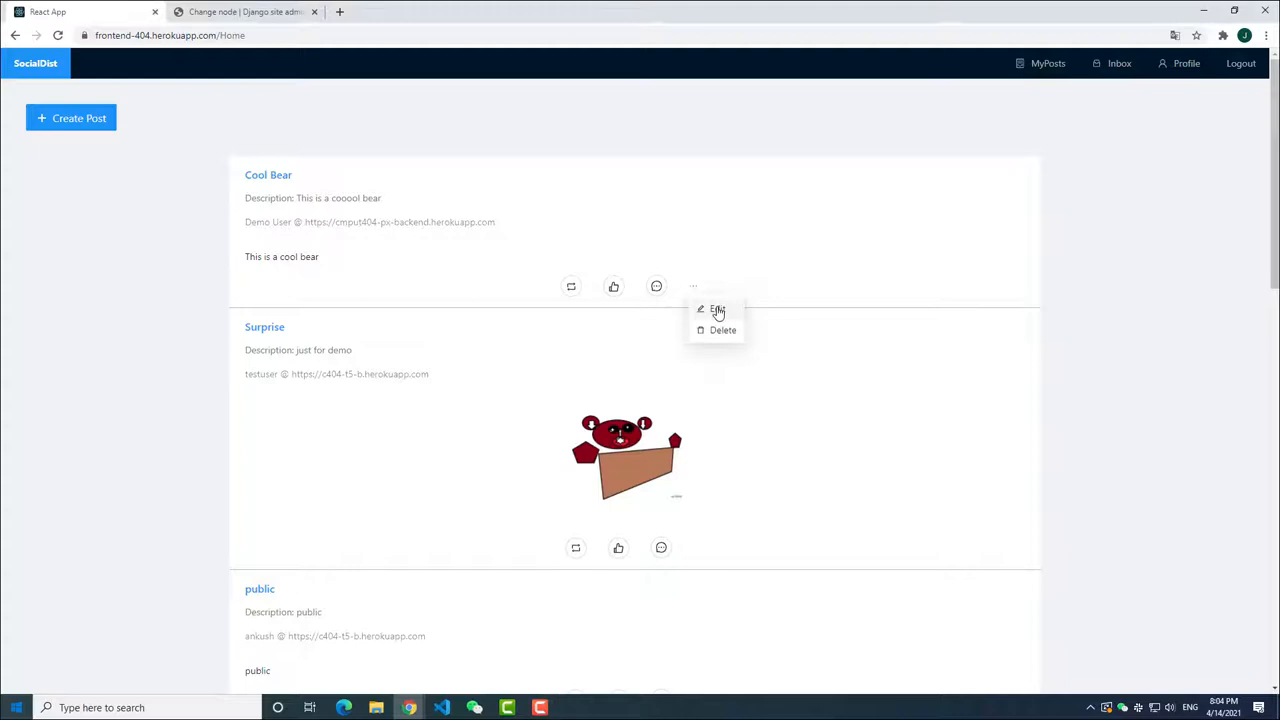
click(717, 309)
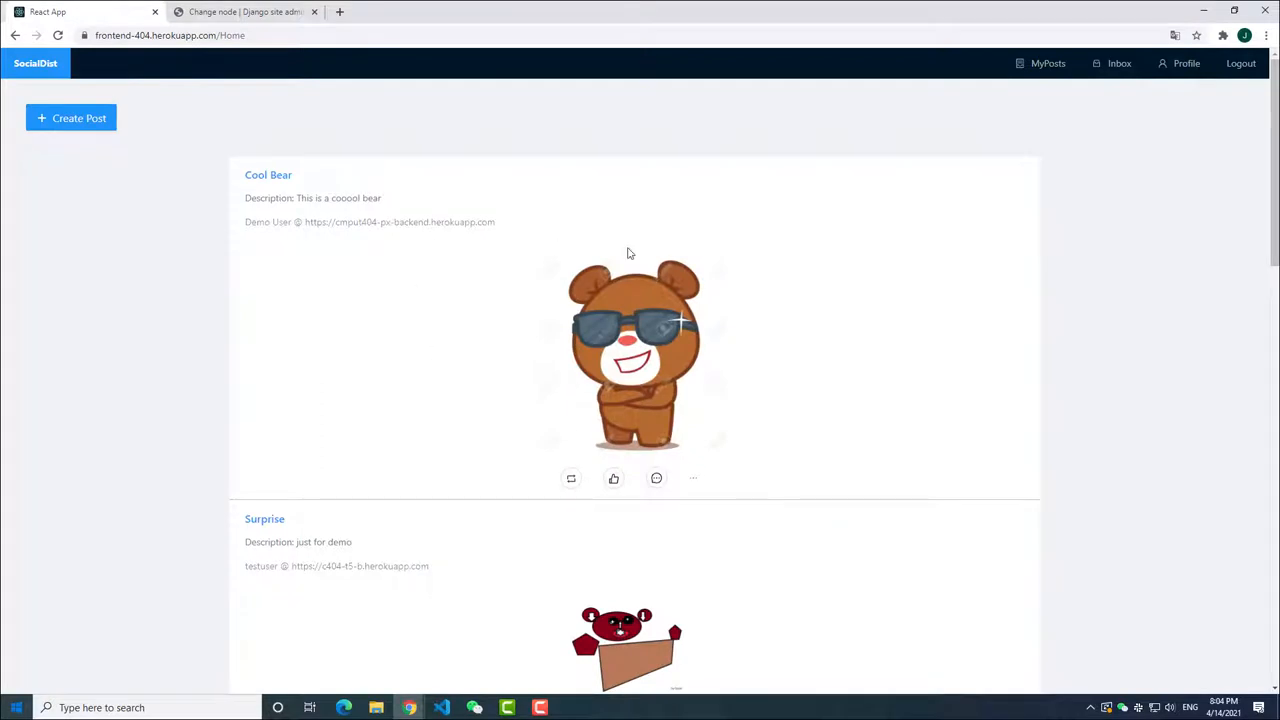
click(693, 478)
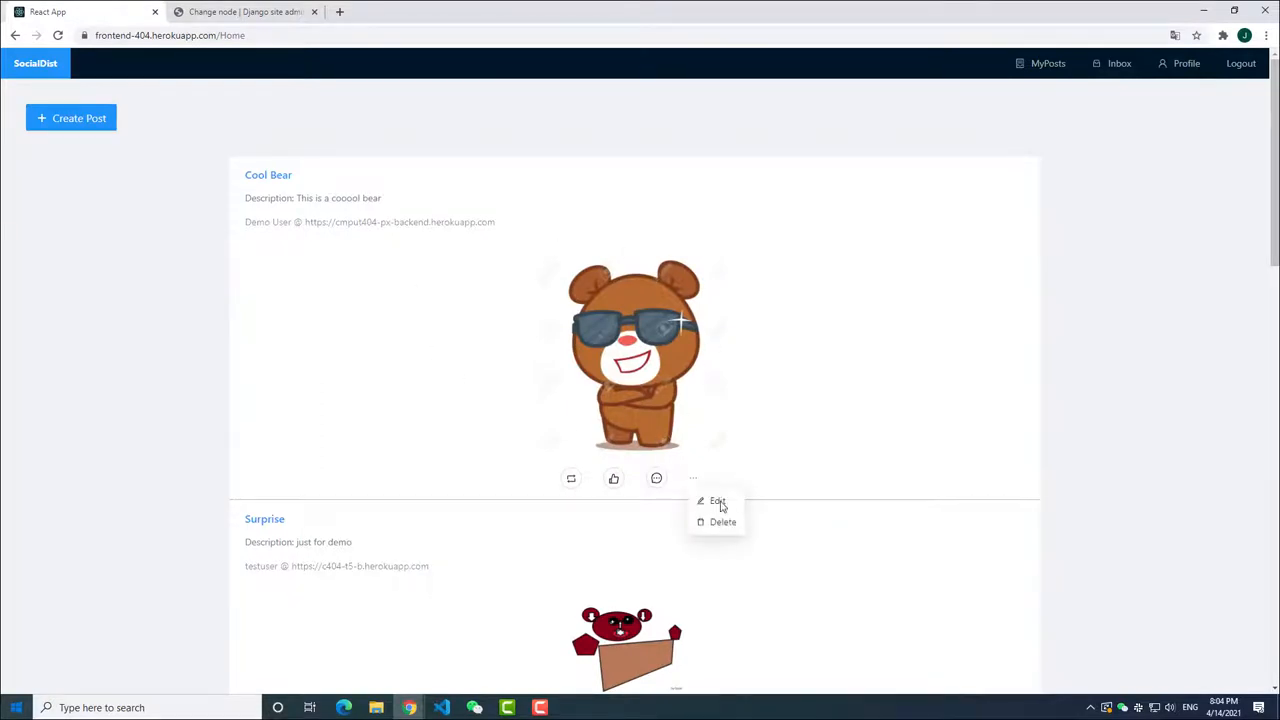
click(722, 522)
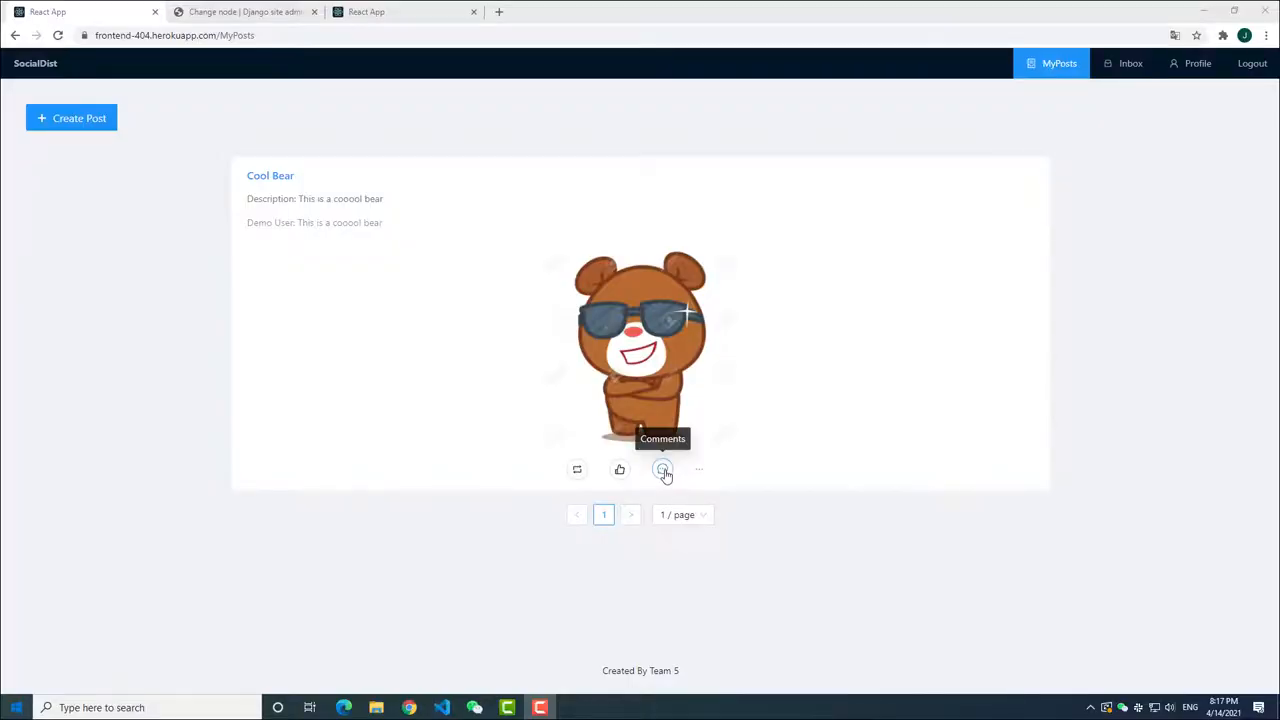
Step: Comment 'Nice' on the Cool Bear post and like one of its comments
click(663, 470)
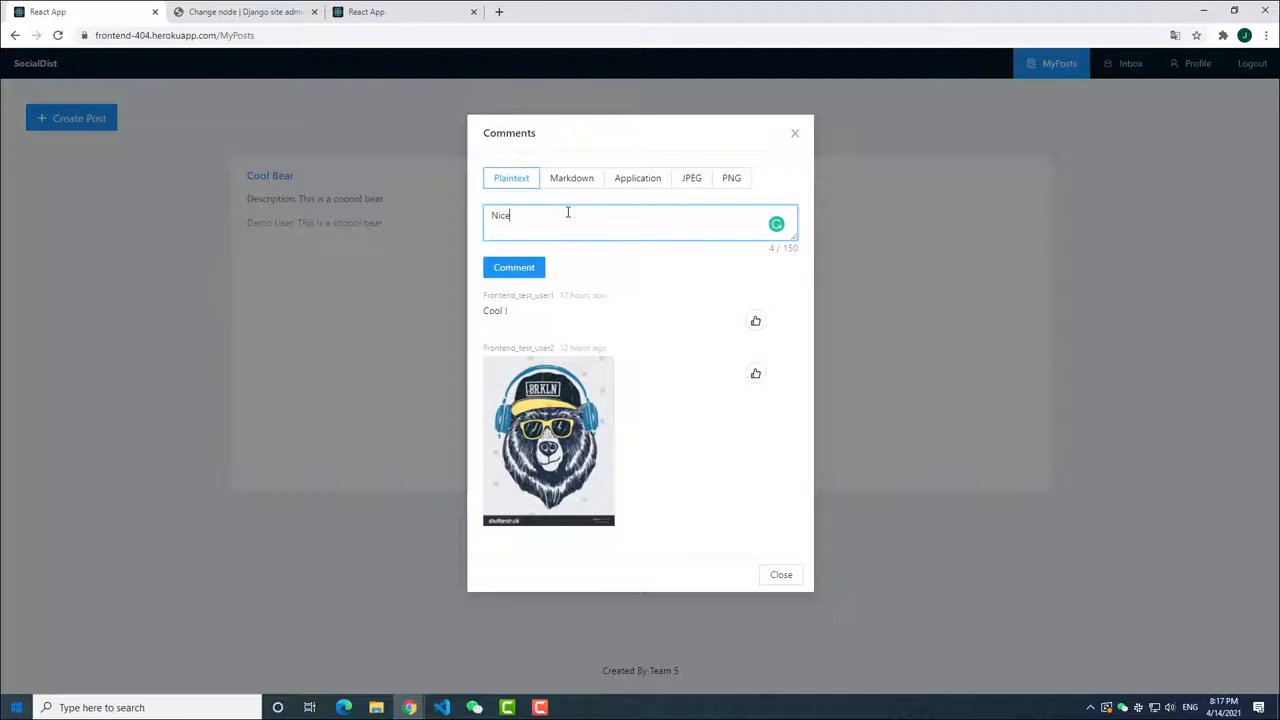
click(514, 267)
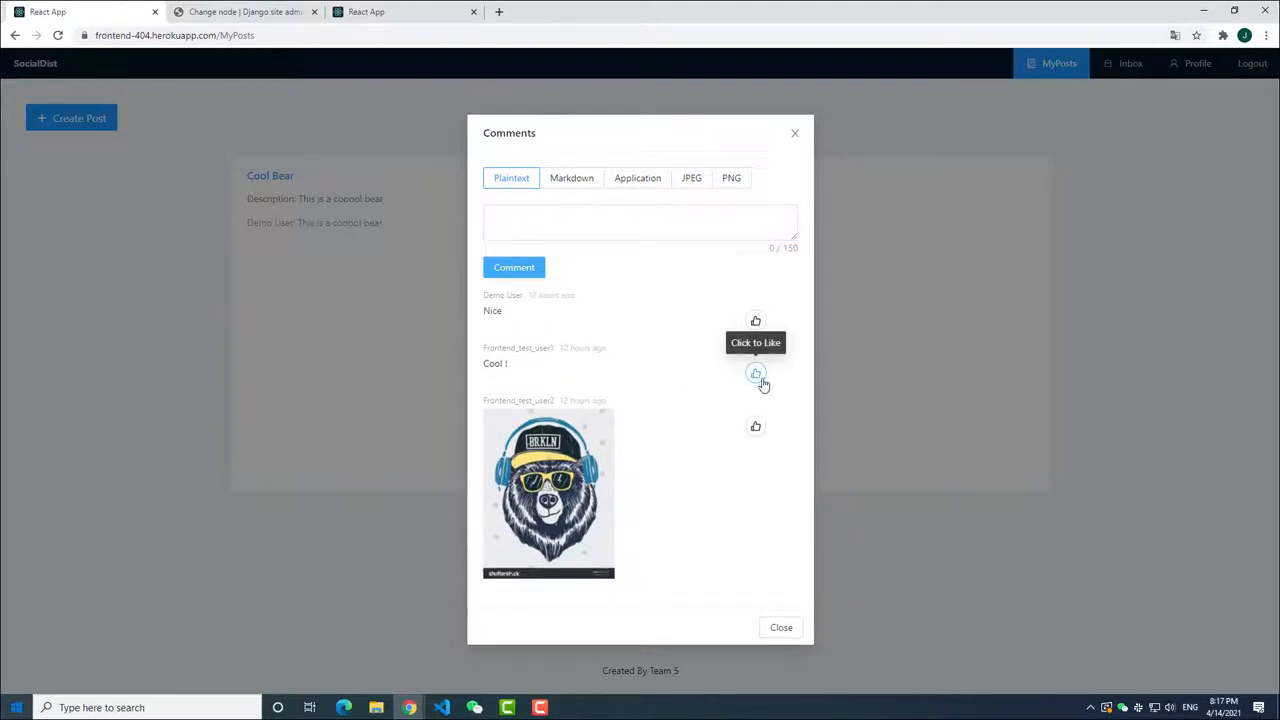
click(755, 426)
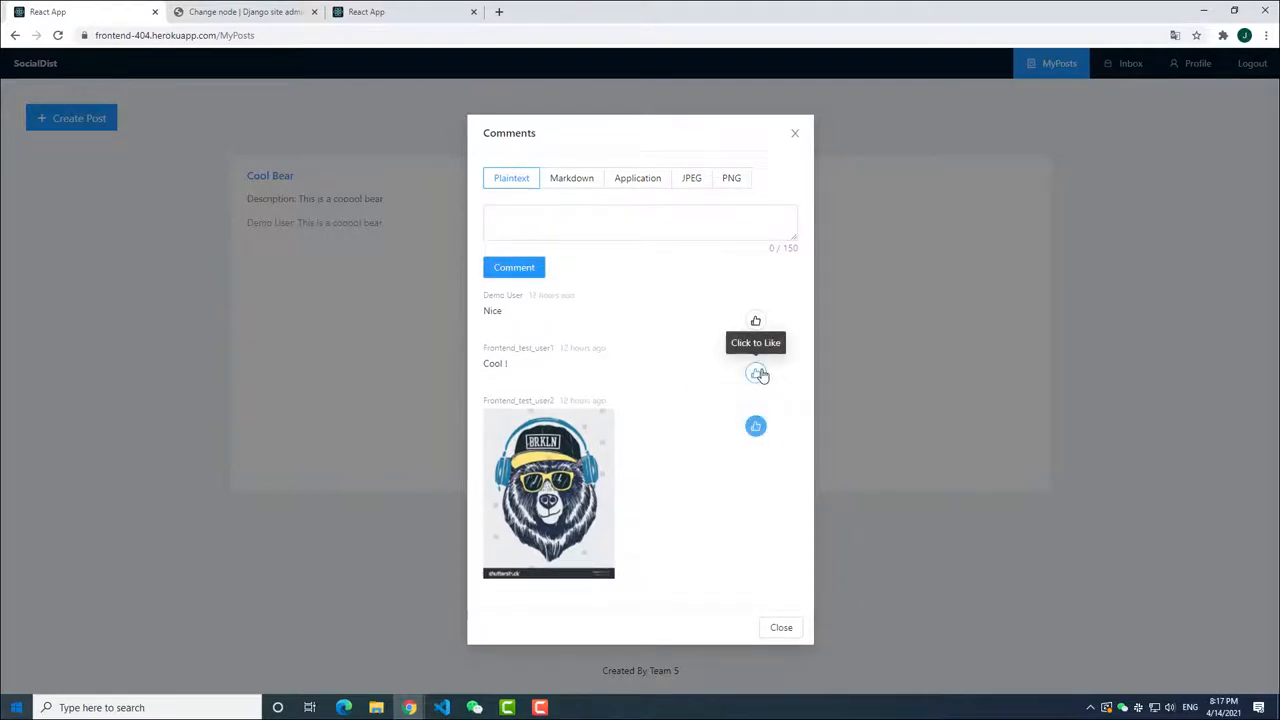
click(781, 627)
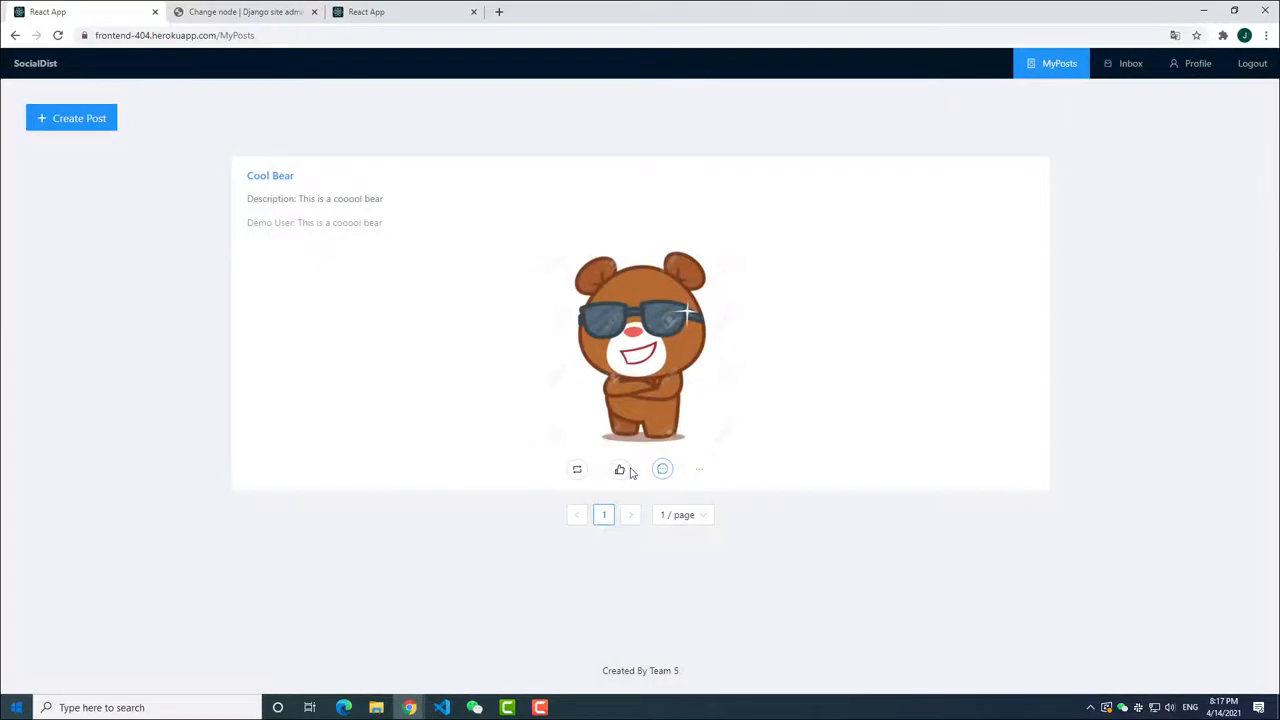
click(619, 469)
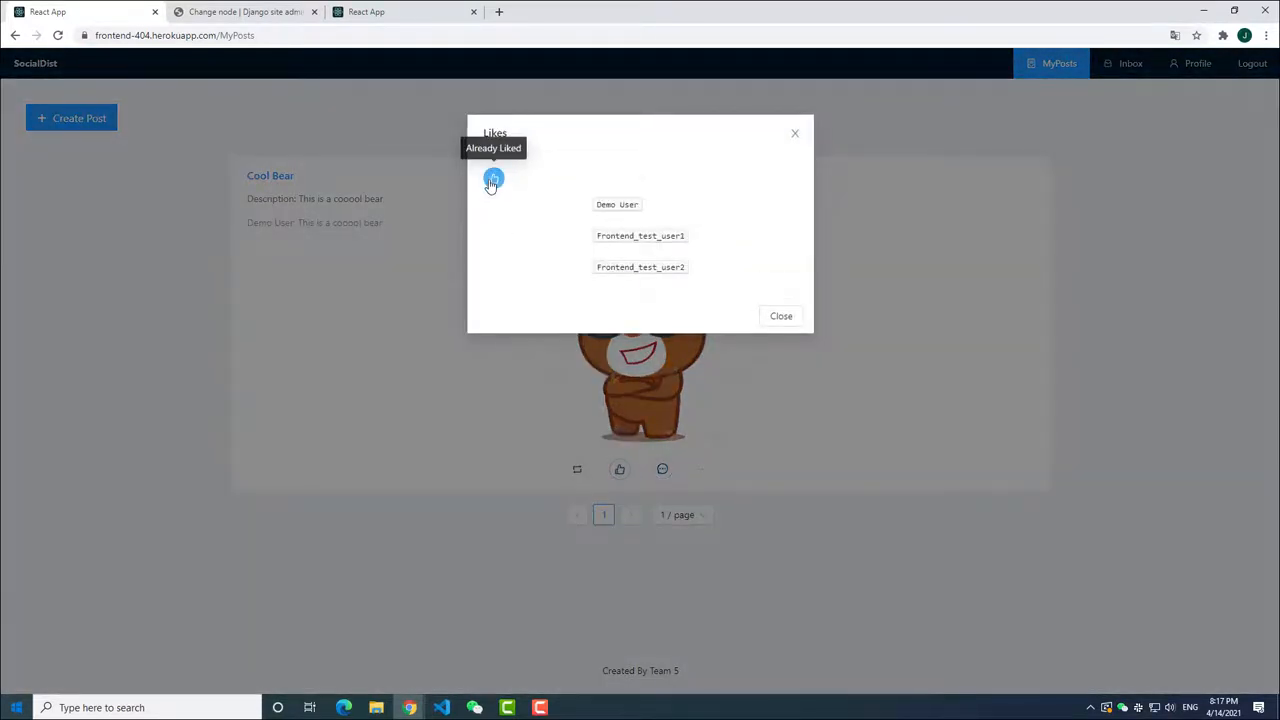
click(781, 315)
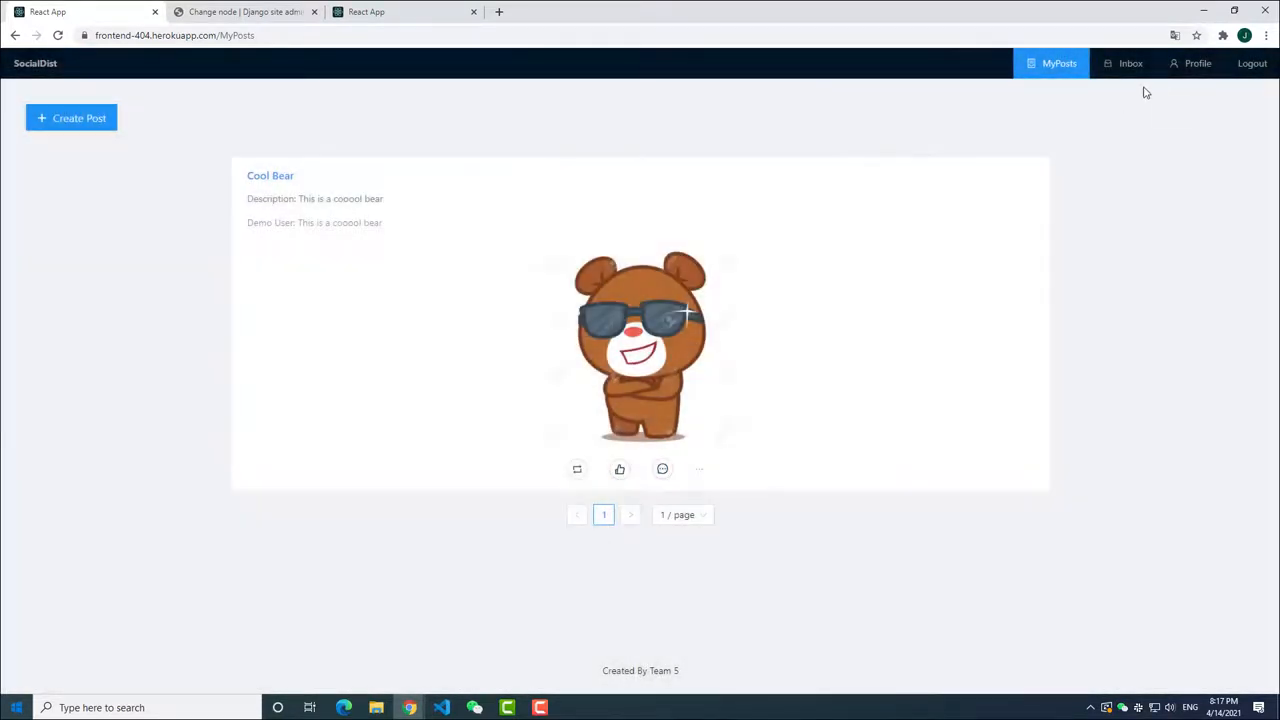
click(1122, 63)
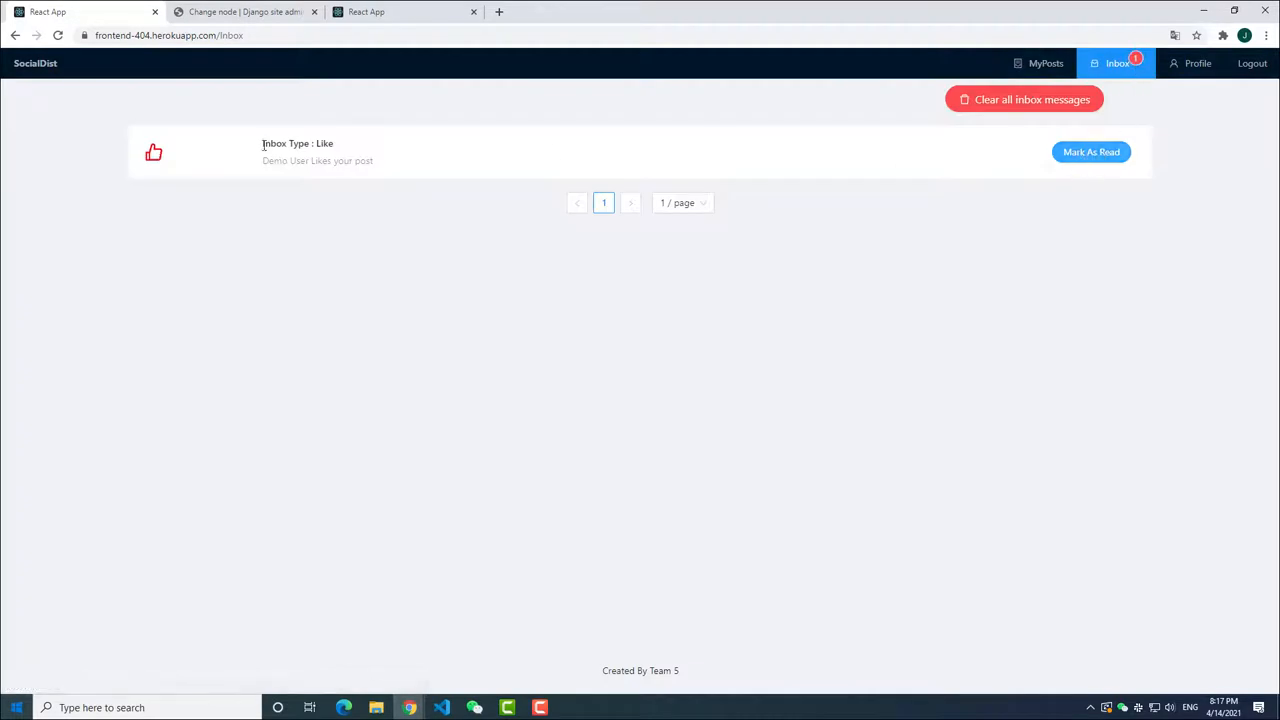
Step: Mark the Like notification as read and view Frontend_test_user1's profile
click(1091, 151)
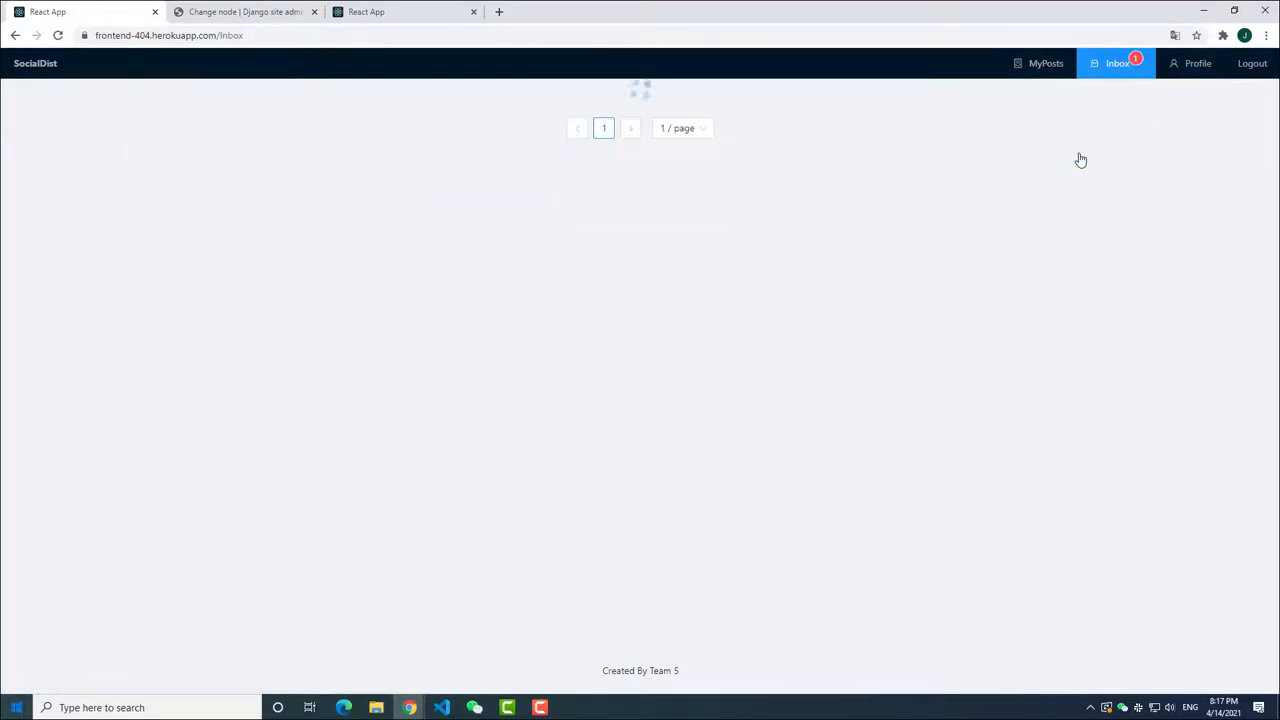
click(1197, 63)
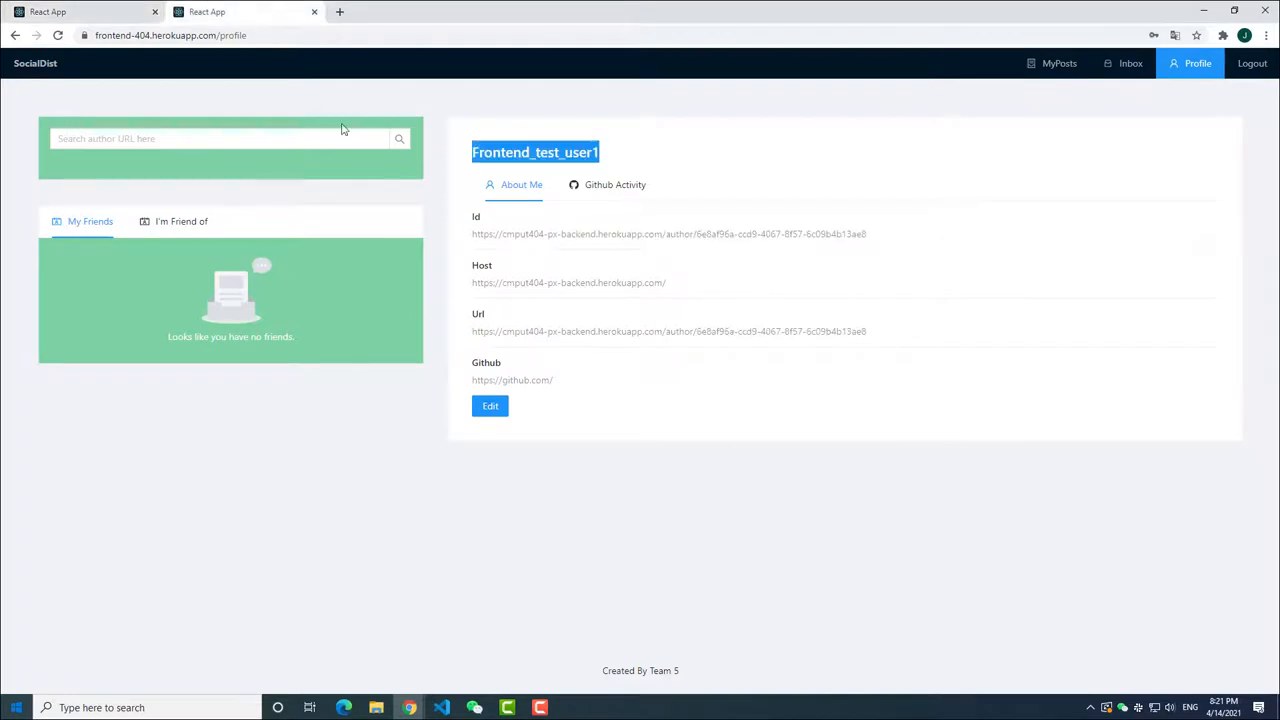
Step: As Demo User, accept Frontend_test_user1's follow request and check the I'm Friend of list
click(399, 138)
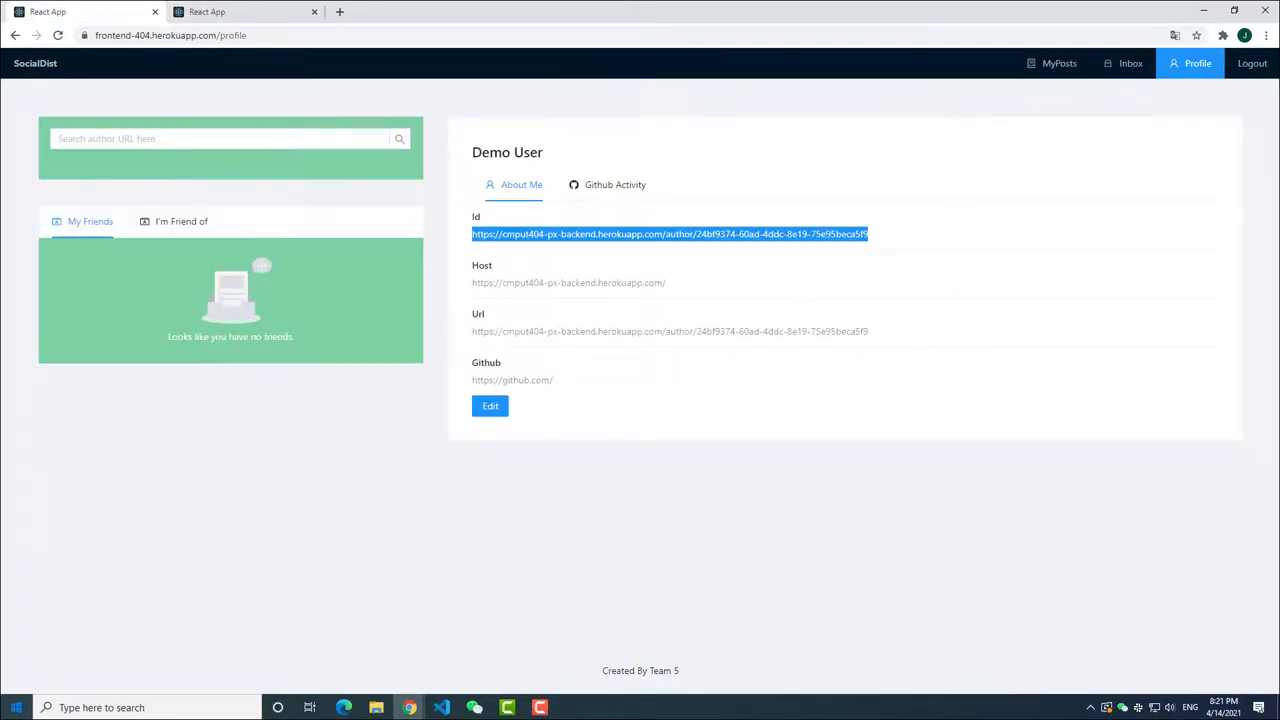
click(1124, 63)
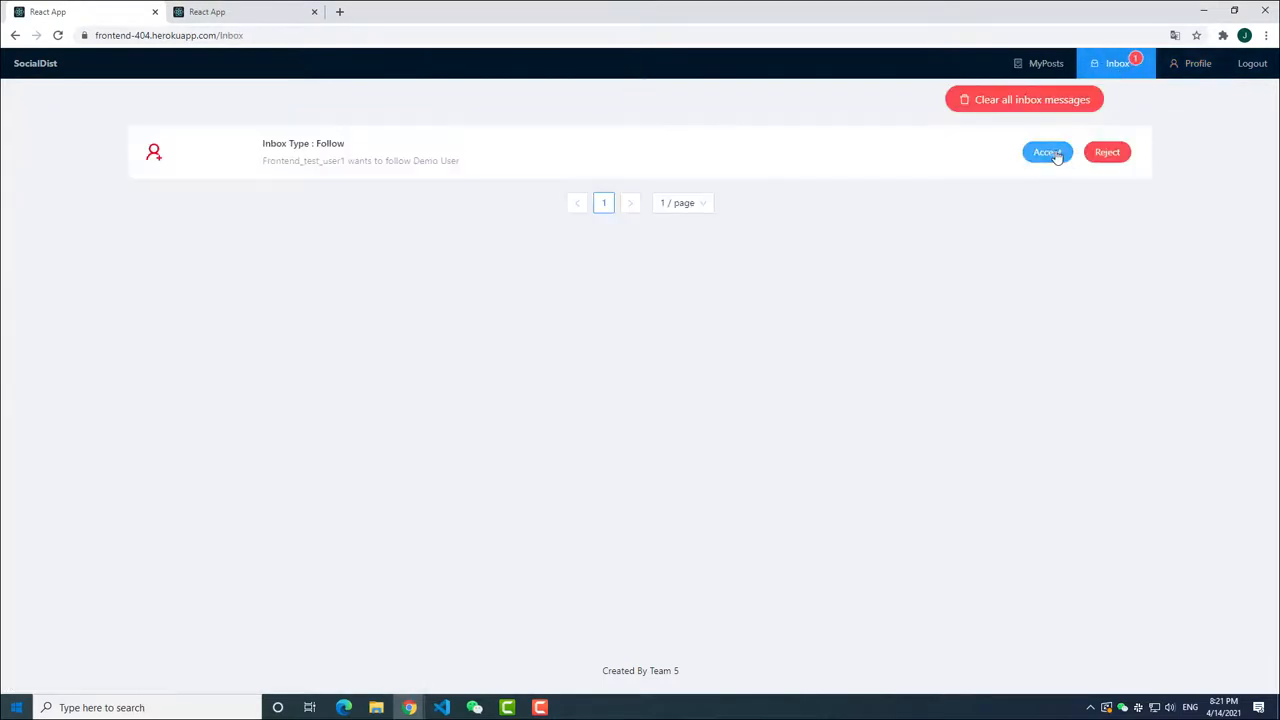
click(1046, 152)
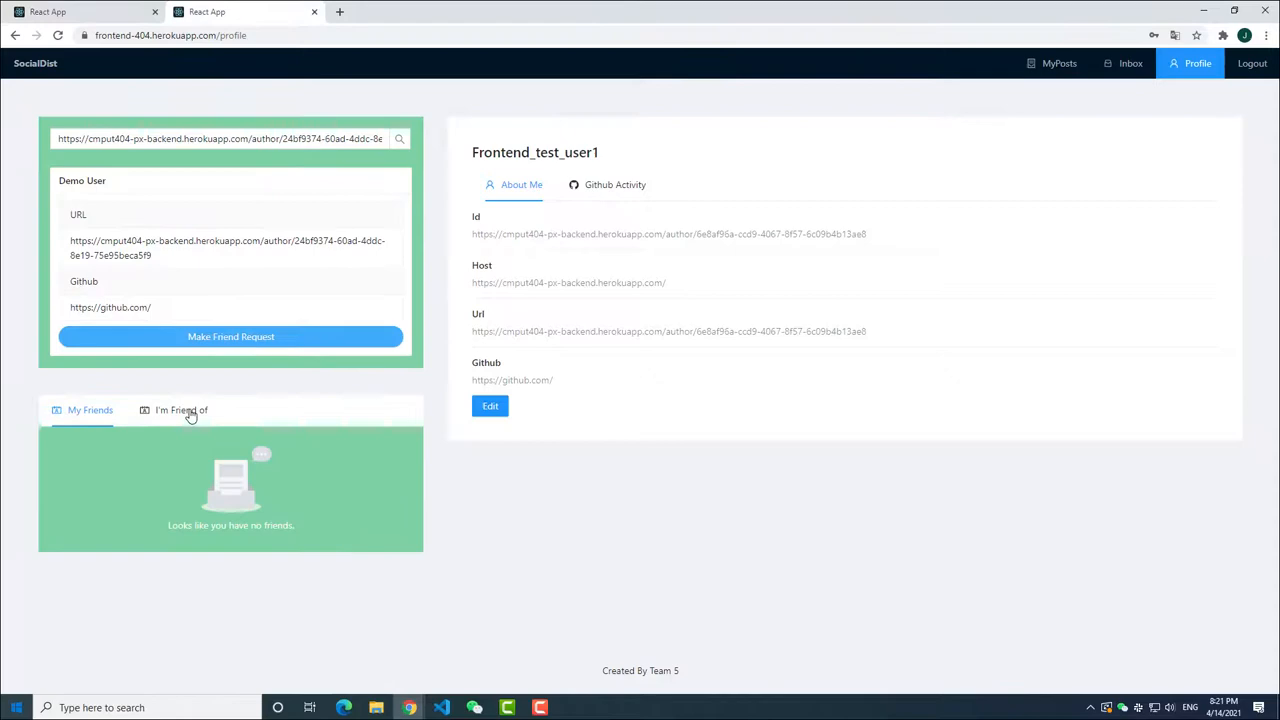
click(180, 409)
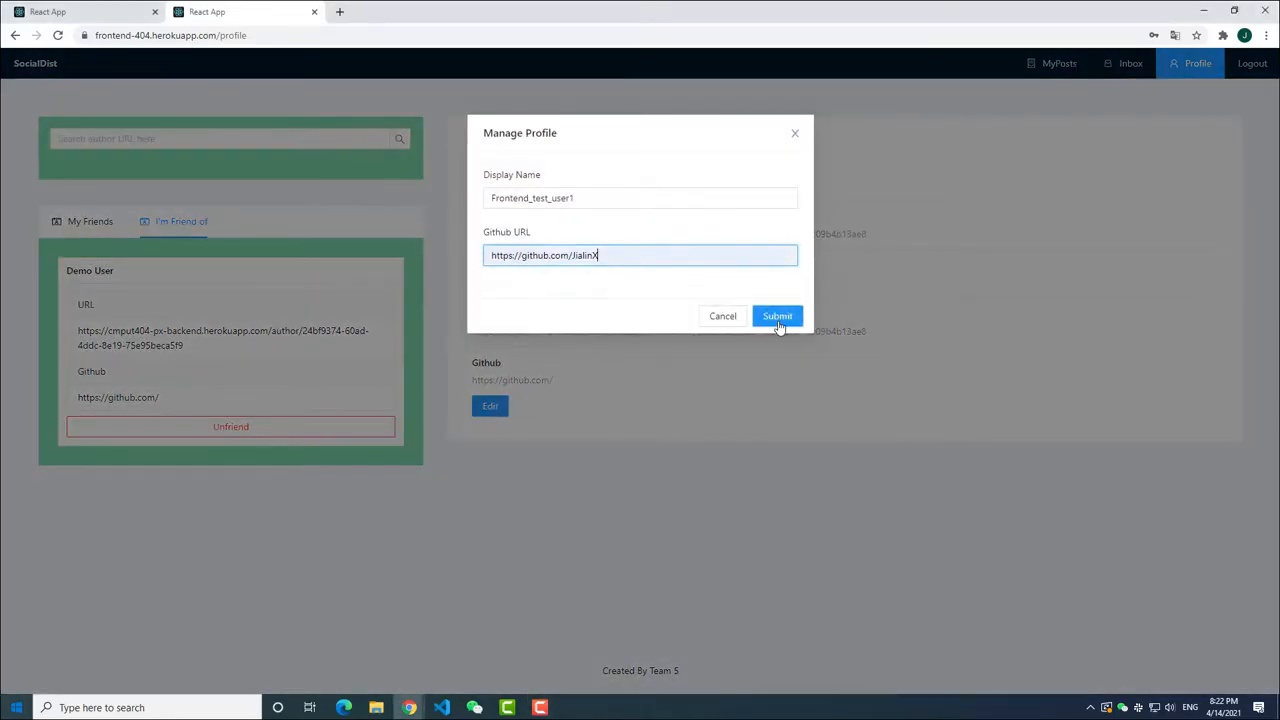
Step: Save Frontend_test_user1's new GitHub URL and display their GitHub activity feed
click(777, 316)
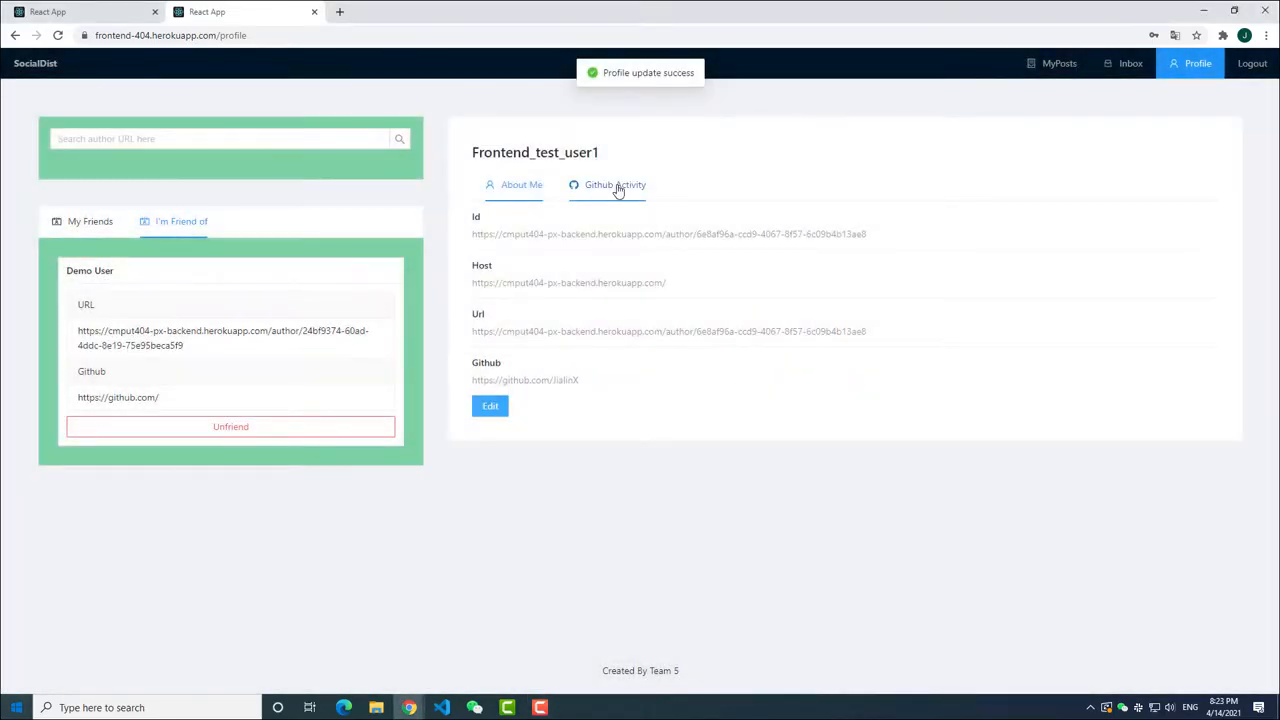
click(614, 184)
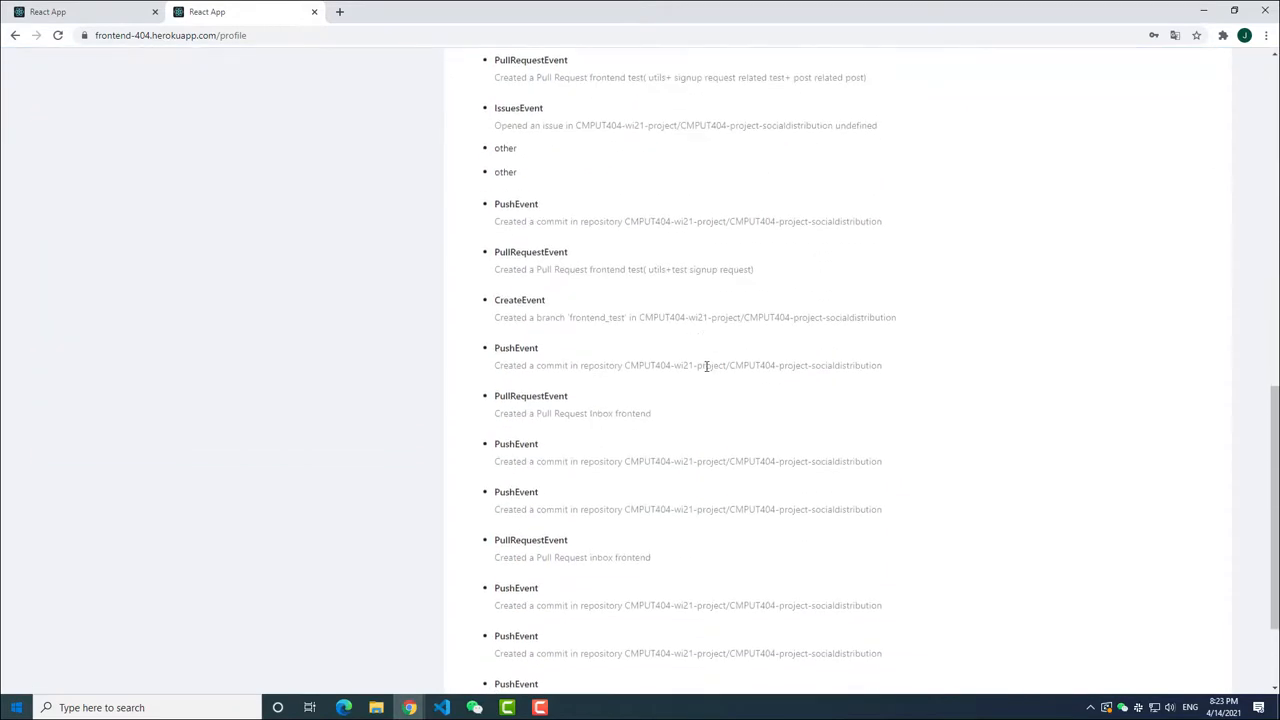
scroll(up, 3)
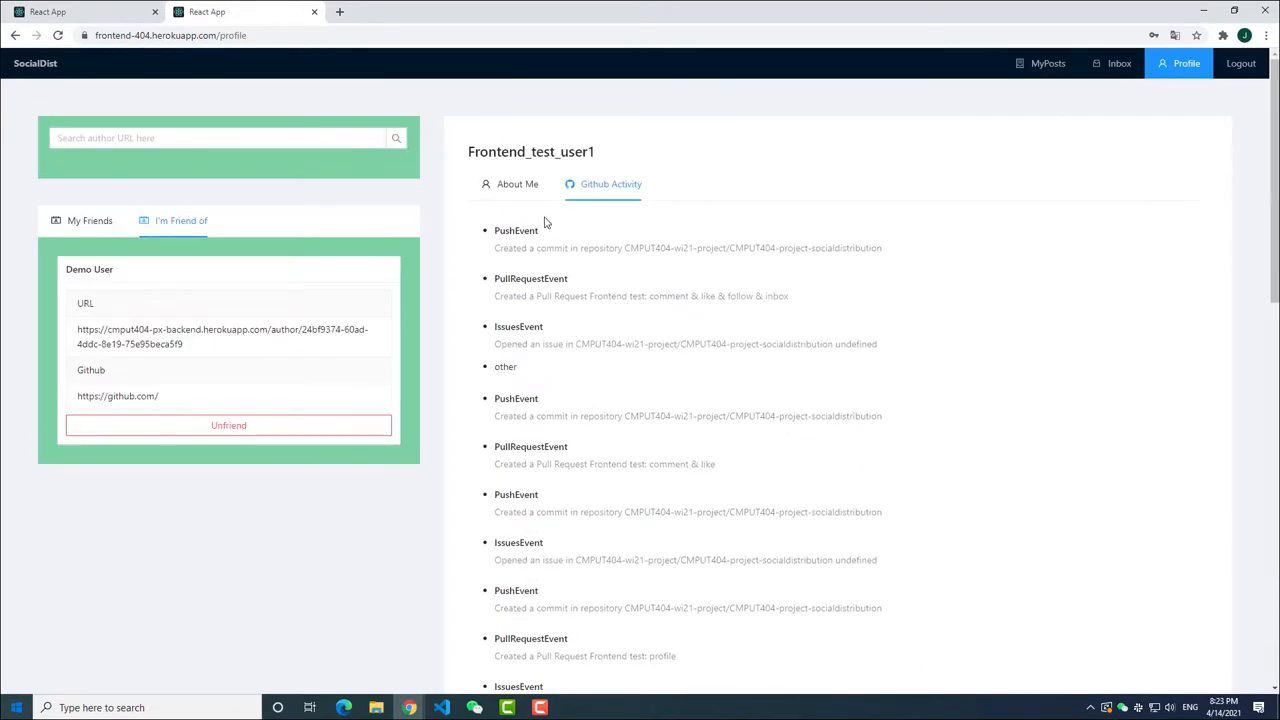